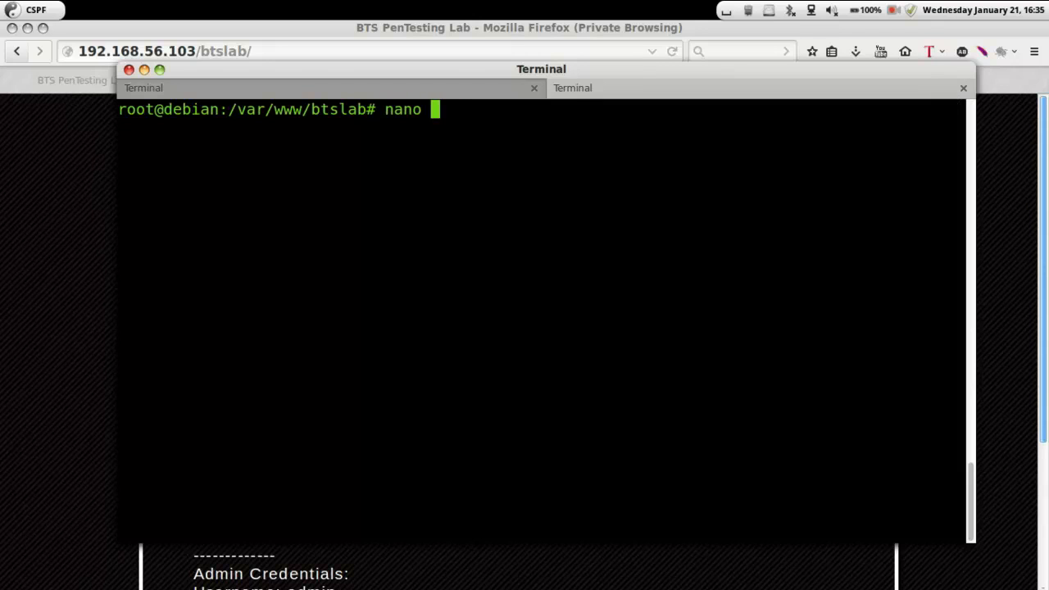
- Edit header.php so the array link uses json_encode($a) instead of serialize($a)
type("header.php")
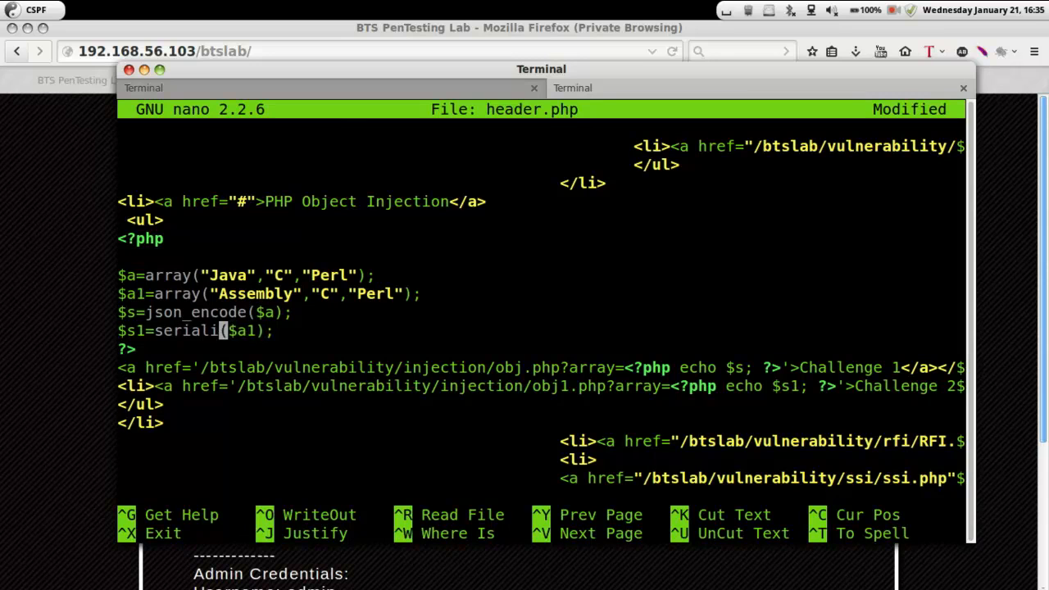
type("json")
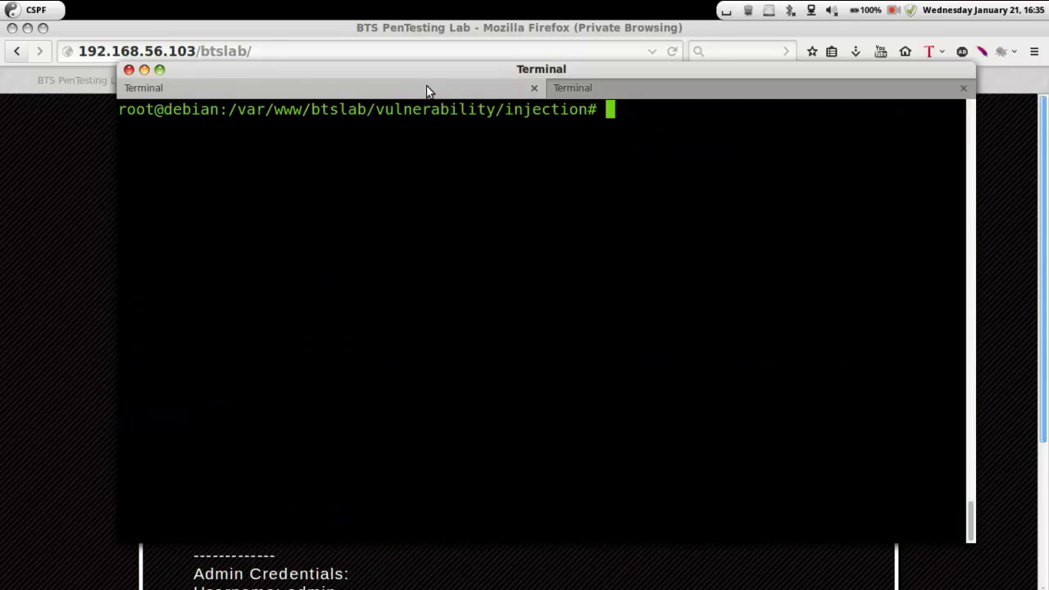
- Edit obj.php so $var1 uses json_decode instead of unserialize, then save and exit
type("nano")
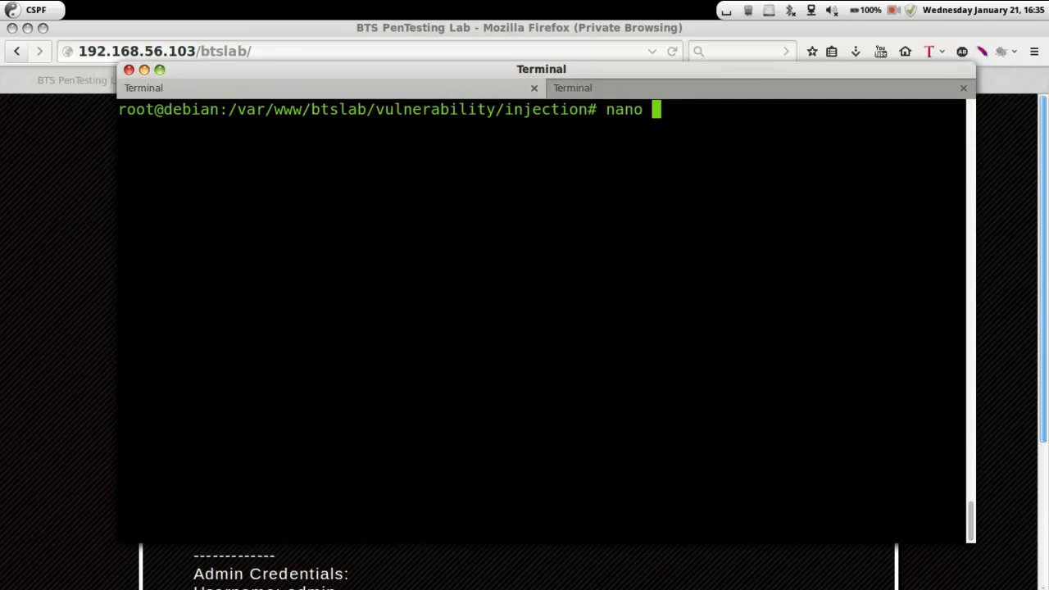
type("obj.php")
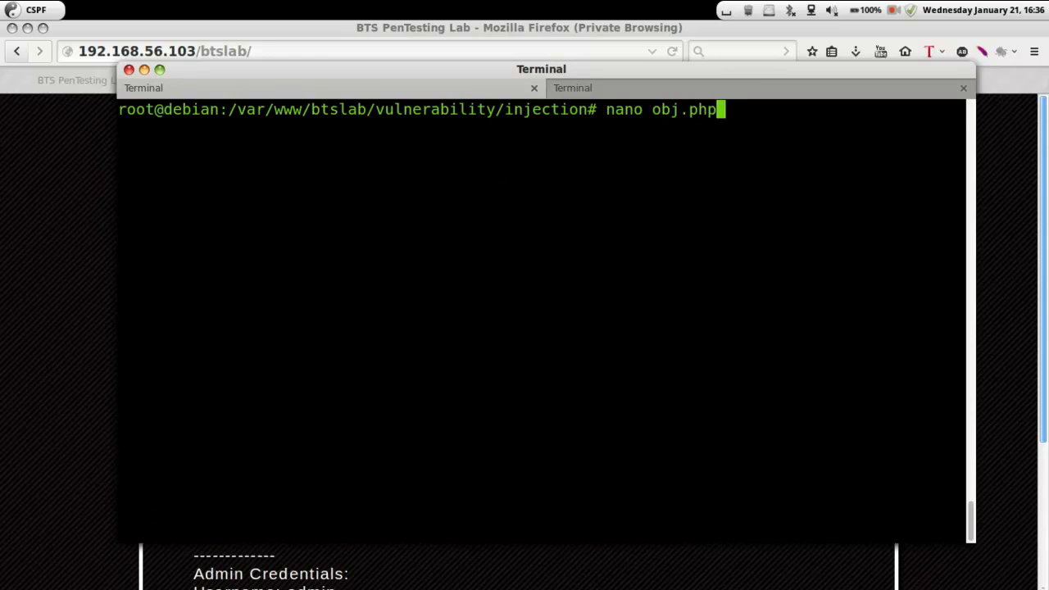
key("Return")
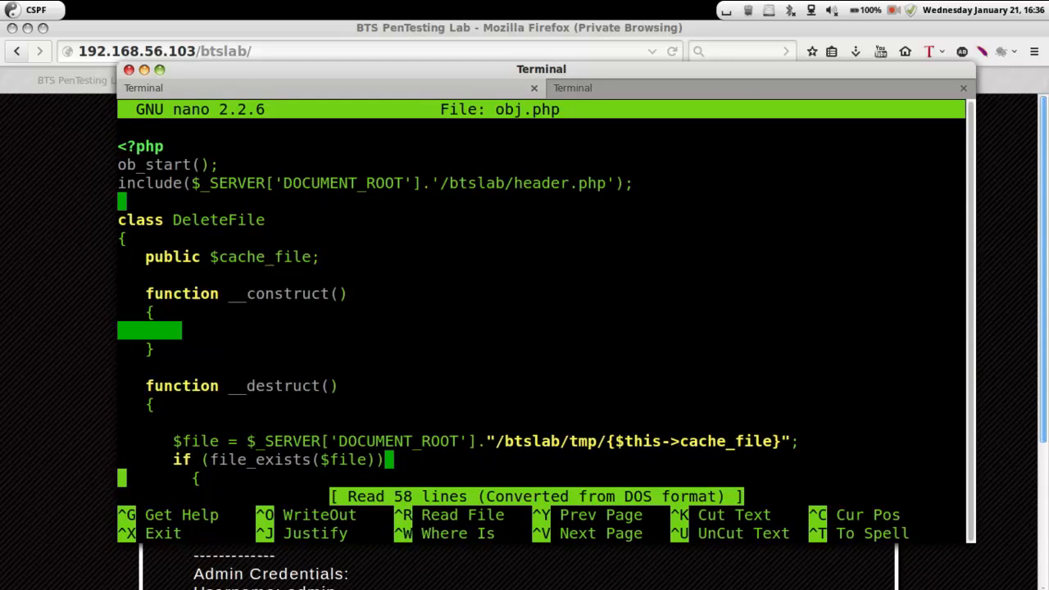
scroll("down", 3)
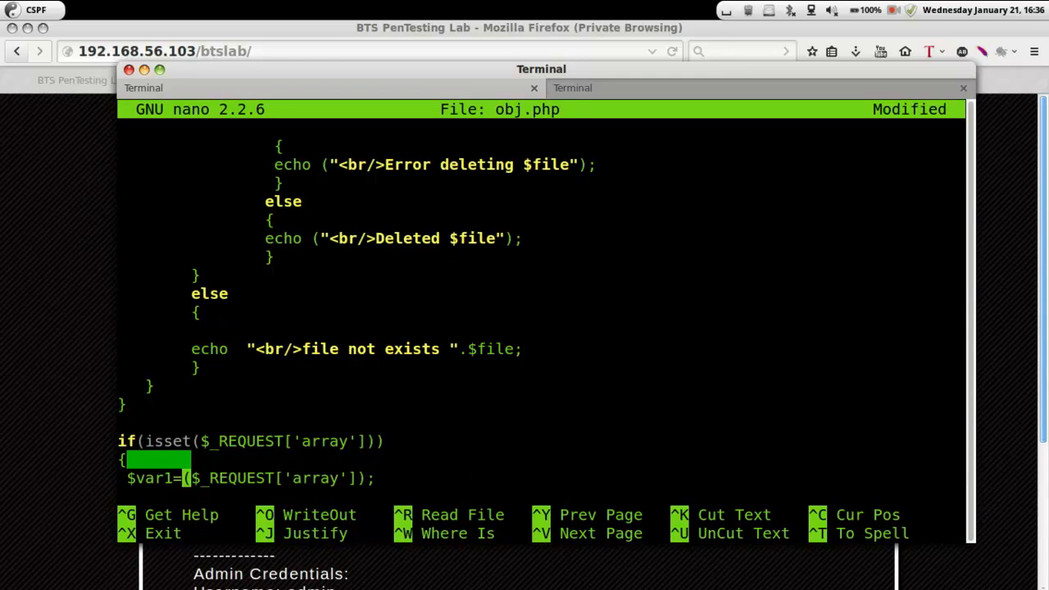
type("json_decod")
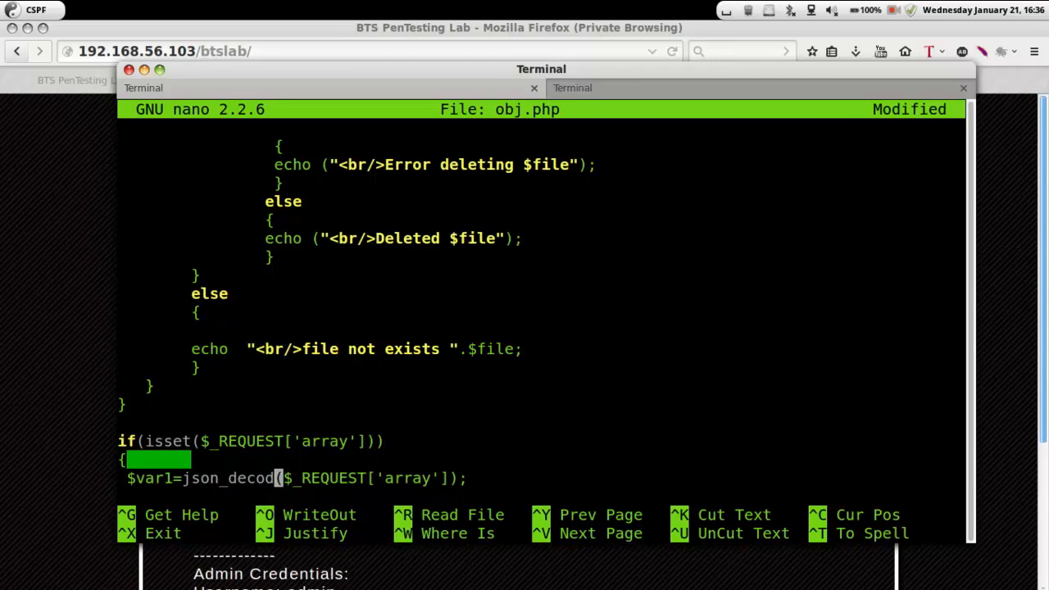
key("ctrl+o")
type("nan")
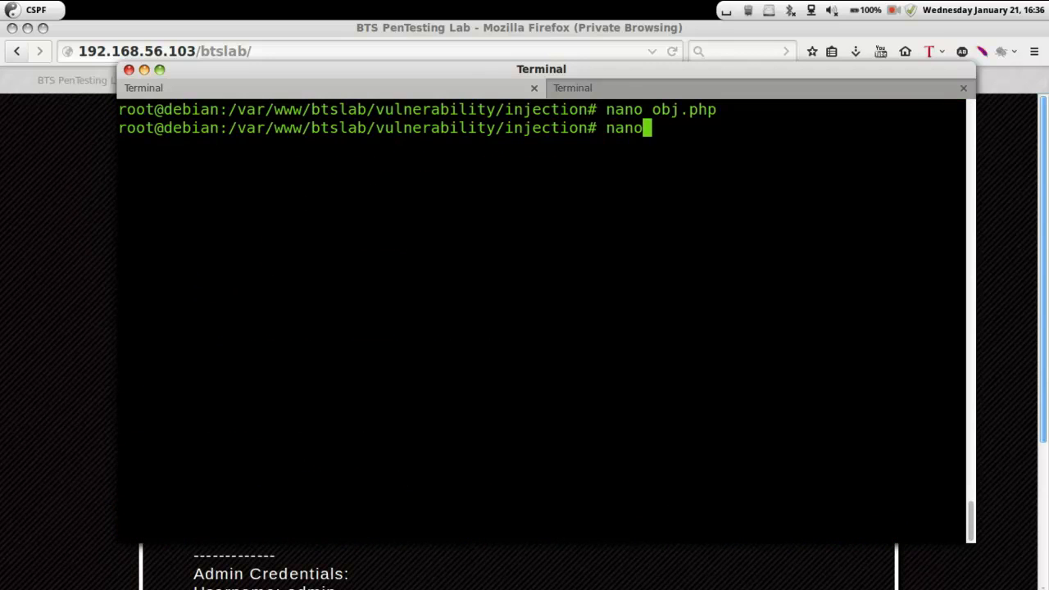
- Start nano on obj1.php, the second challenge file
type("obj1.php")
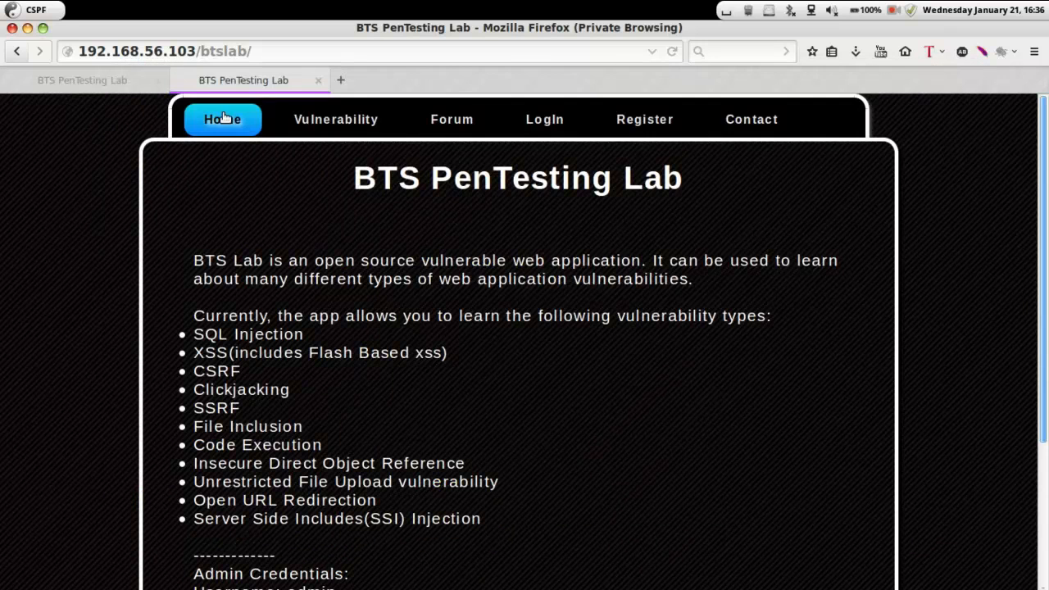
mouse_move(335, 119)
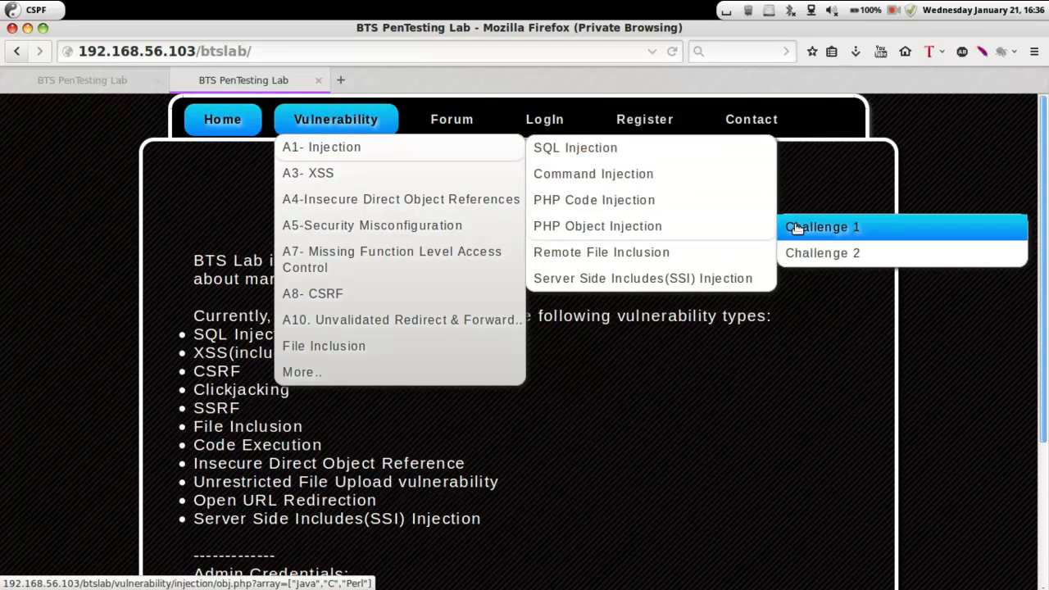
mouse_move(802, 238)
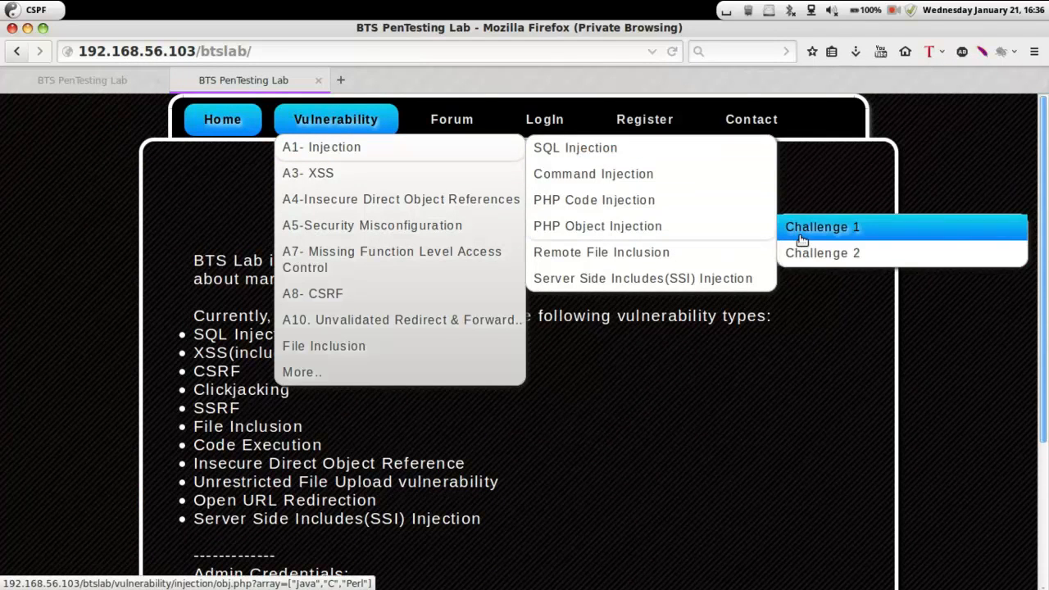
- Load PHP Object Injection Challenge 1 ('First Element: Java') and return to the earlier lab tab
left_click(823, 226)
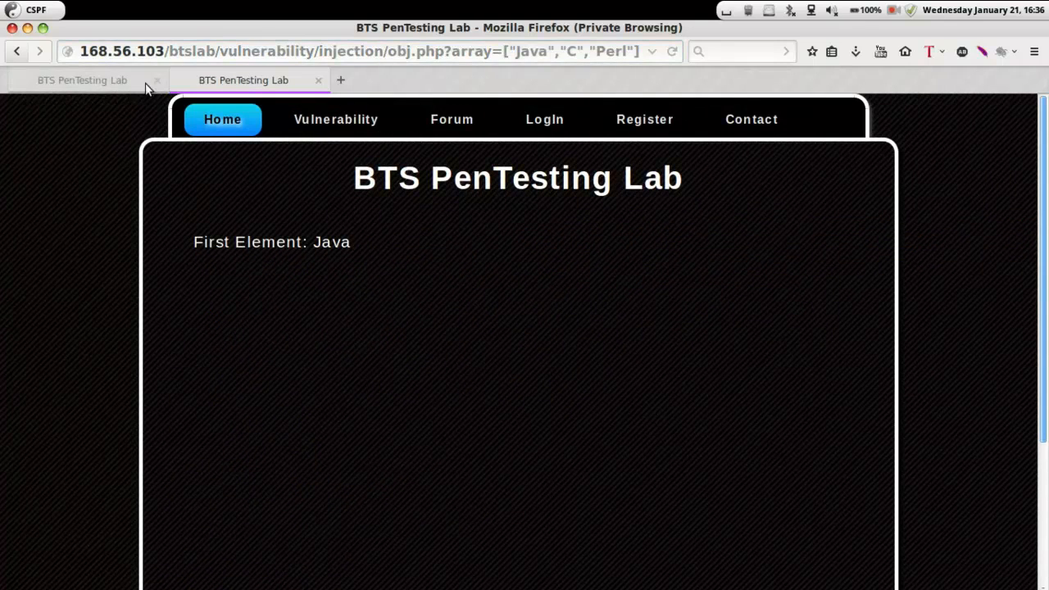
left_click(82, 79)
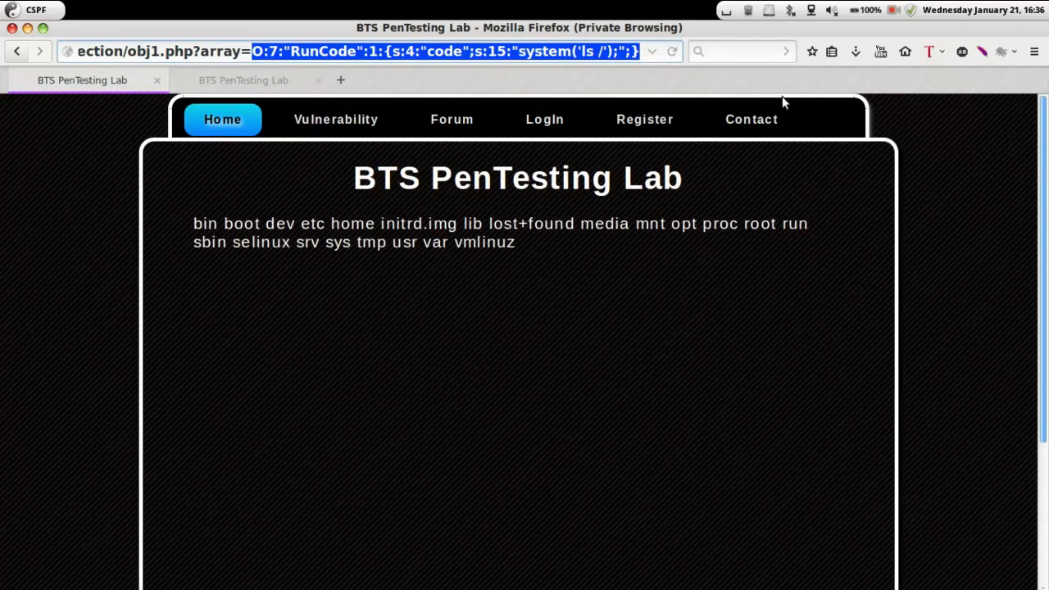